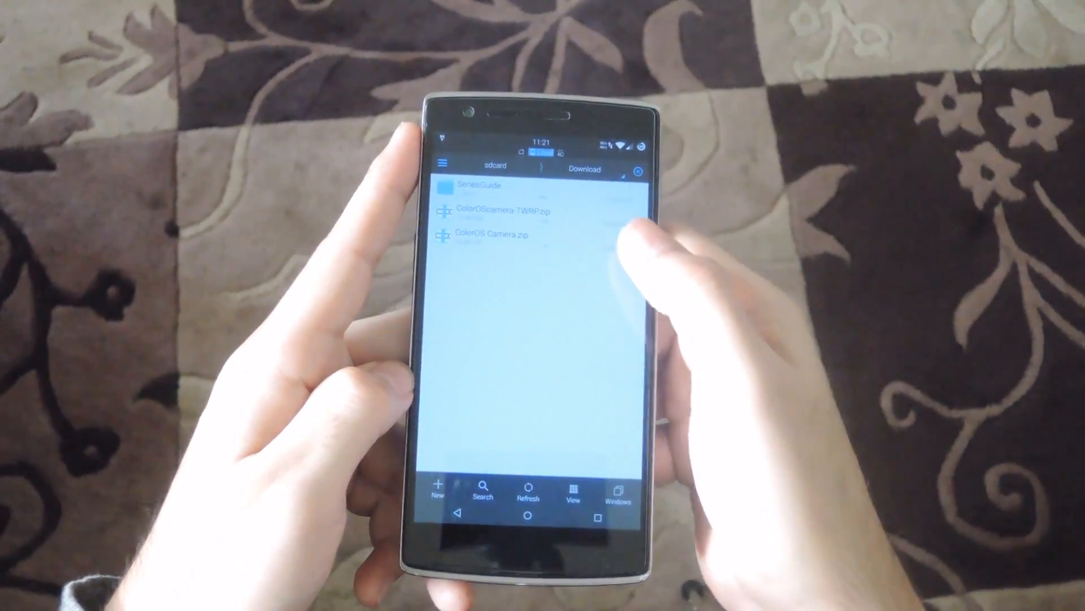
Extract ColorOS Camera.zip into the ColorOS Camera/ folder in Download
{"action": "left_click", "coordinate": [494, 234]}
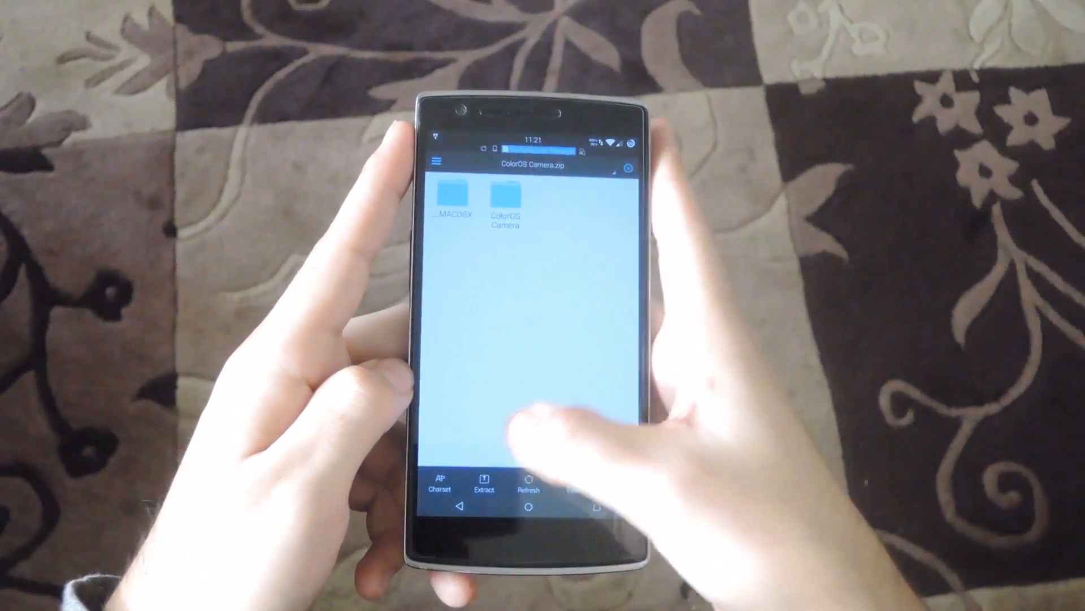
{"action": "left_click", "coordinate": [484, 483]}
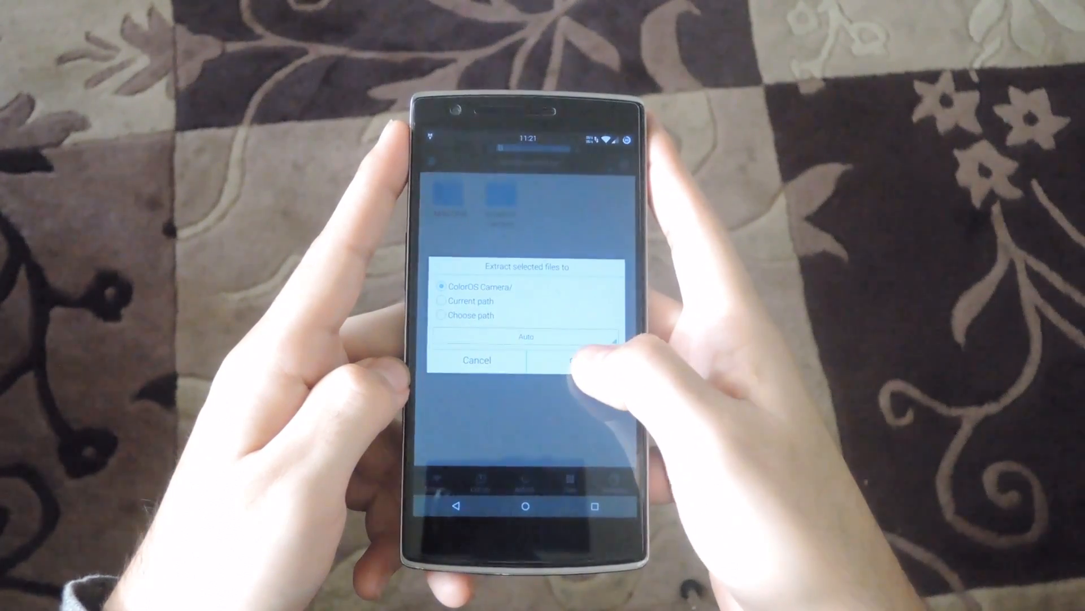
{"action": "left_click", "coordinate": [578, 361]}
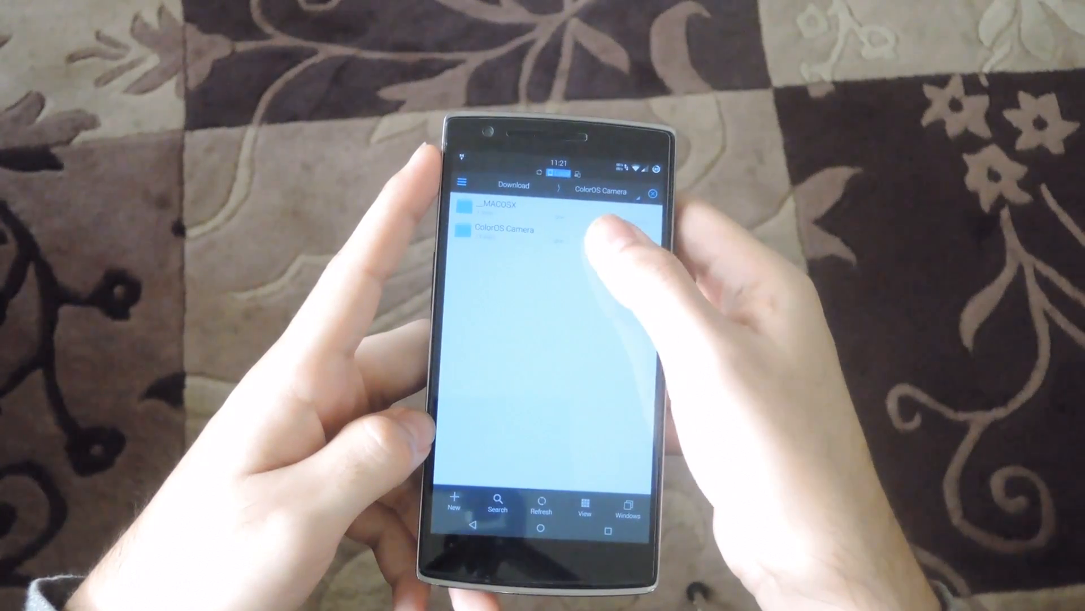
{"action": "left_click", "coordinate": [513, 228]}
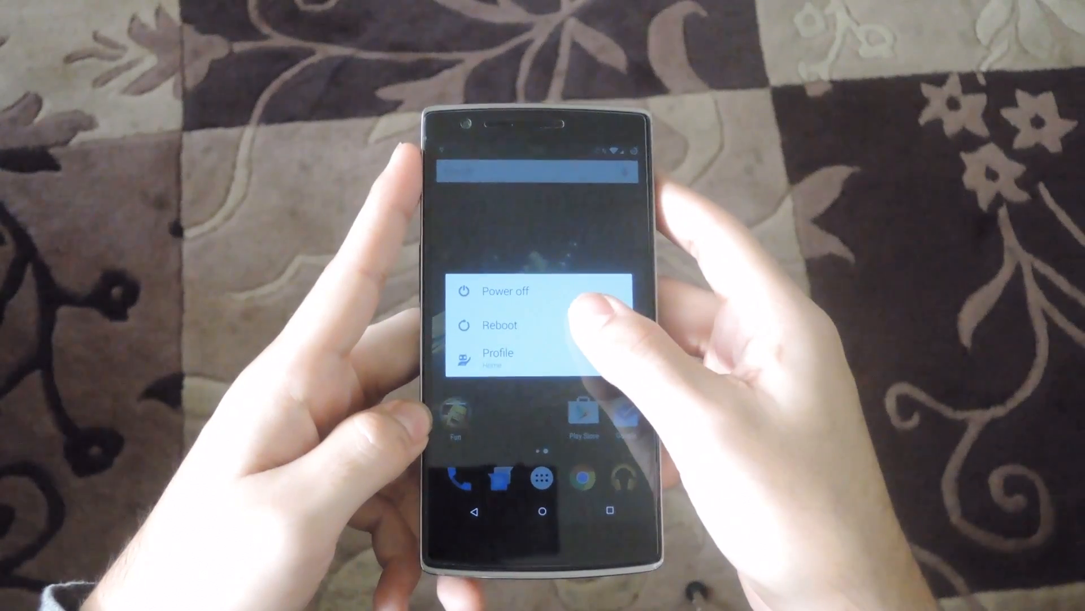
Restart the phone into Recovery from the power menu
{"action": "left_click", "coordinate": [497, 326]}
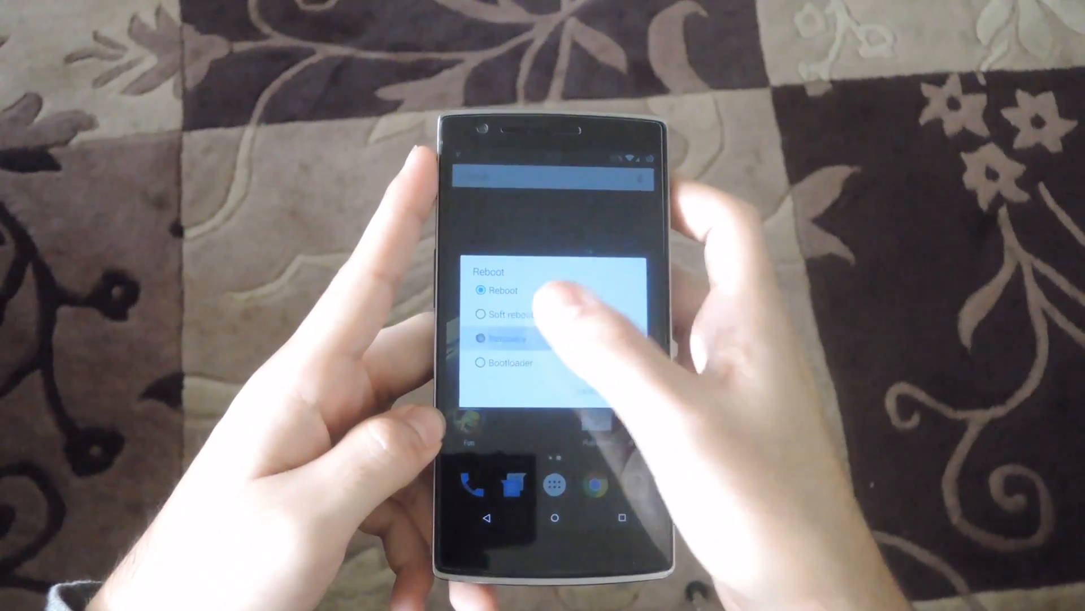
{"action": "left_click", "coordinate": [512, 340]}
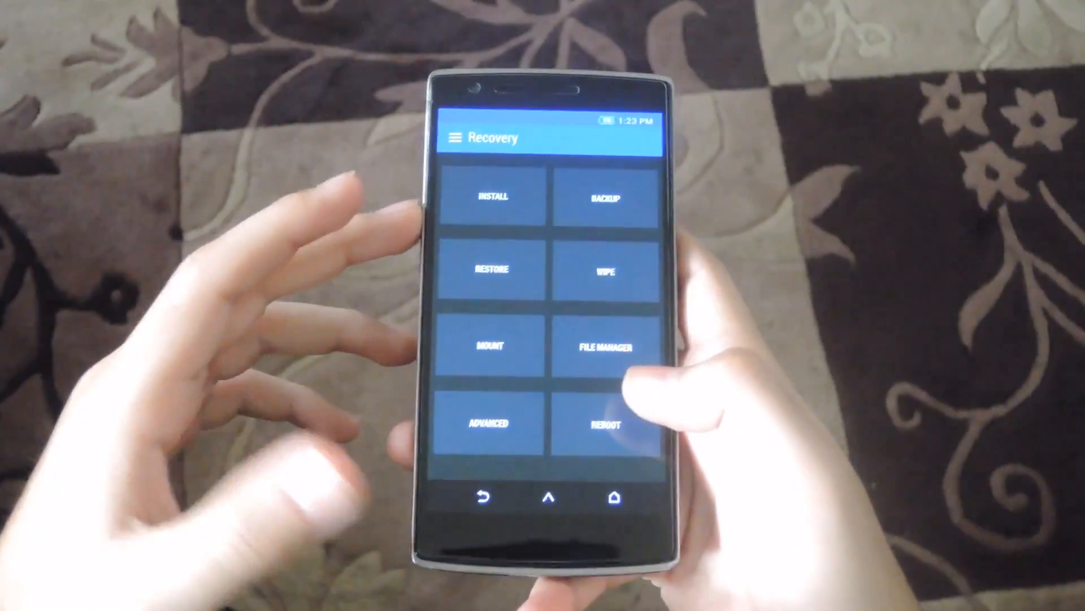
Flash ColorOSCamera-TWRP.zip from /sdcard/Download, then reboot the system into Android
{"action": "left_click", "coordinate": [492, 197]}
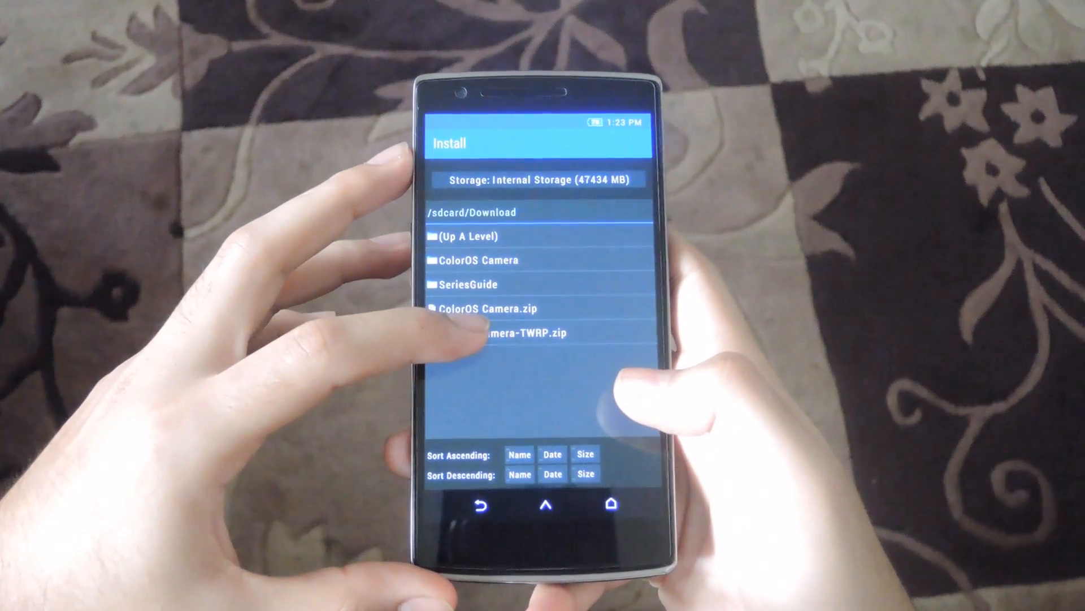
{"action": "left_click", "coordinate": [499, 332]}
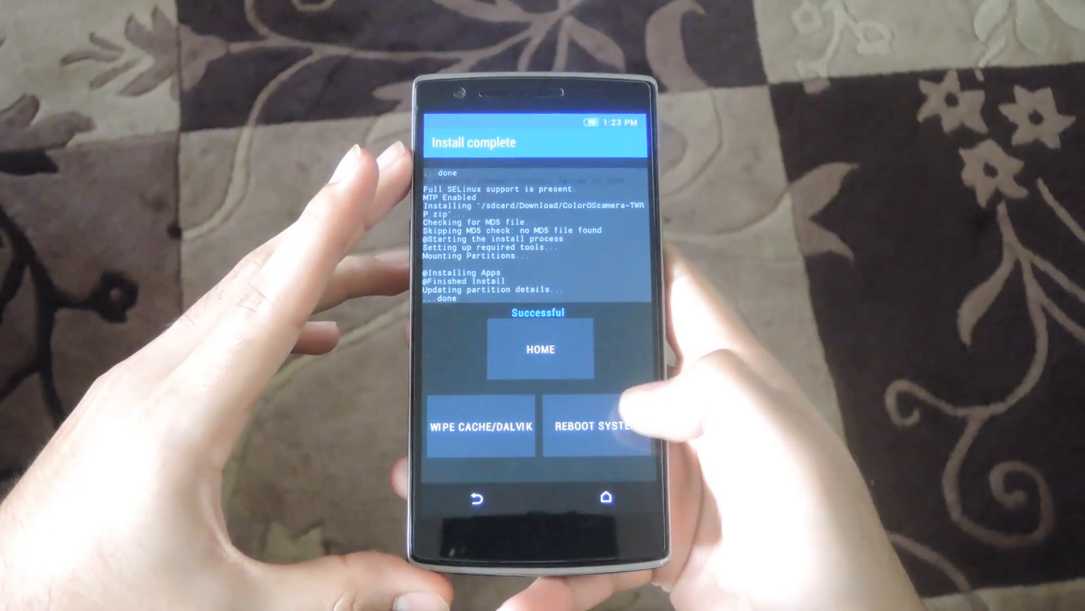
{"action": "left_click", "coordinate": [598, 426]}
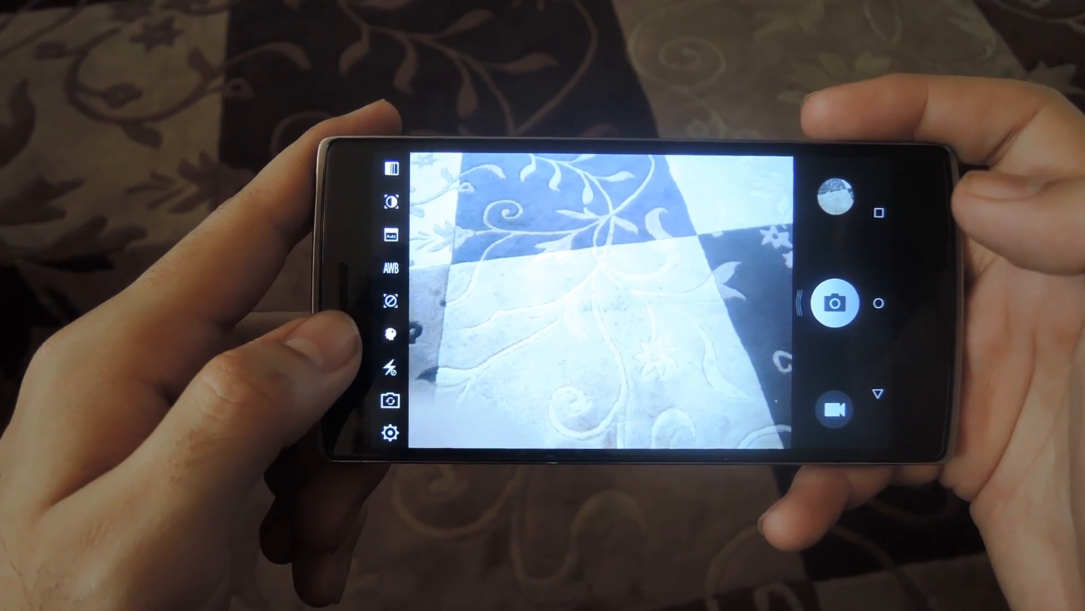
Switch to Beautify mode, show its beauty styles, then bring up Camera settings
{"action": "left_click", "coordinate": [391, 301]}
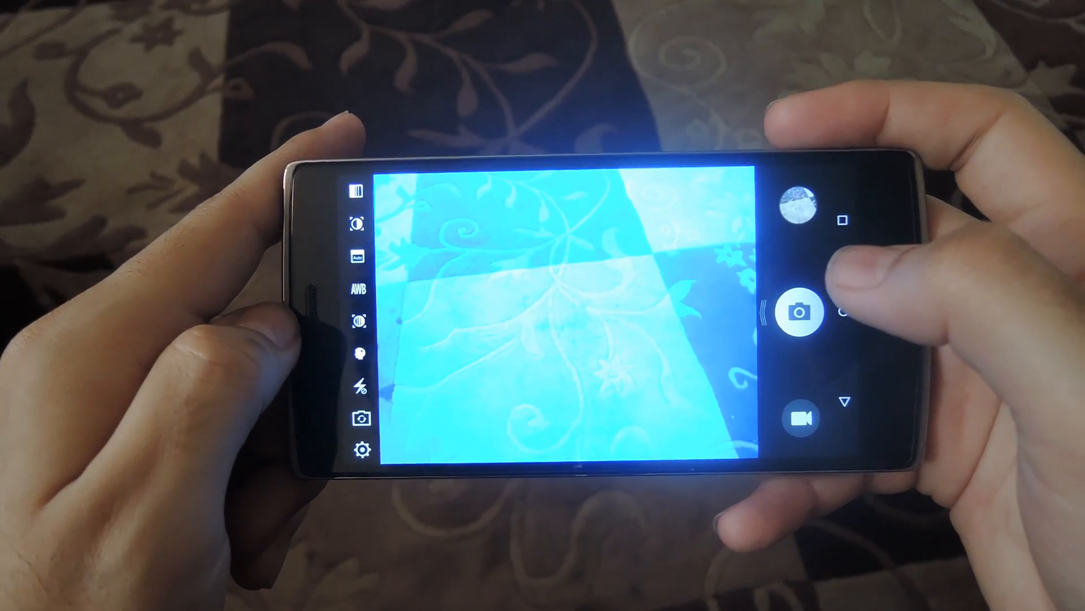
{"action": "left_click", "coordinate": [800, 312]}
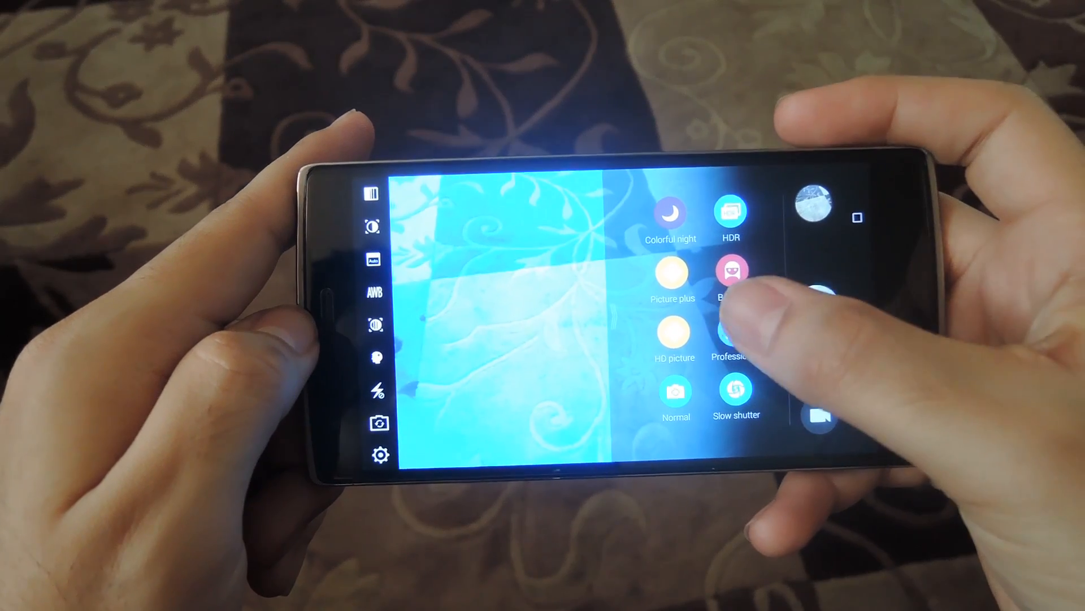
{"action": "left_click", "coordinate": [727, 271]}
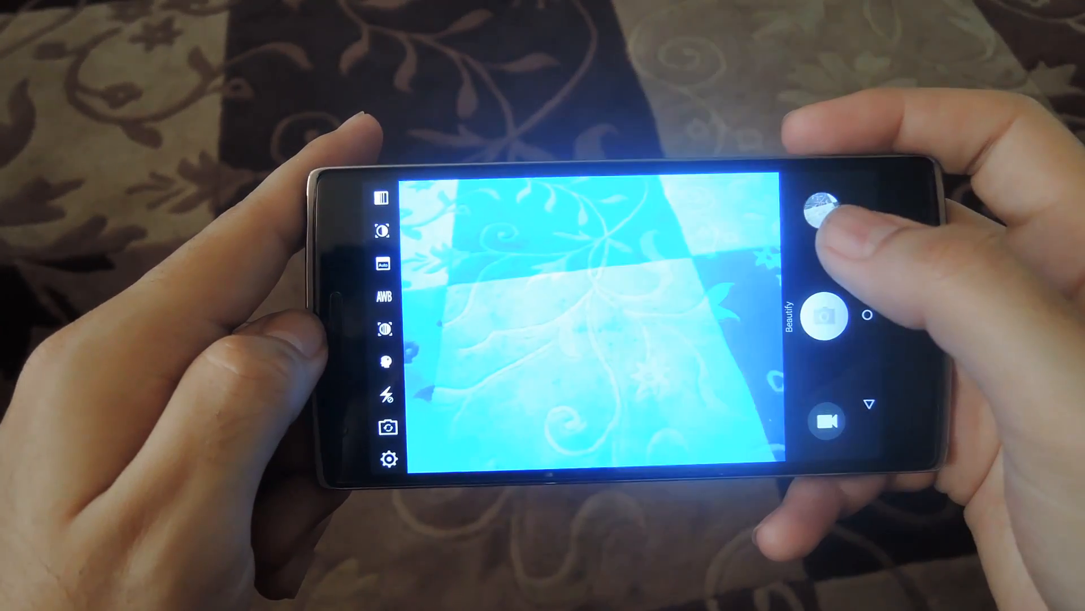
{"action": "left_click", "coordinate": [826, 317]}
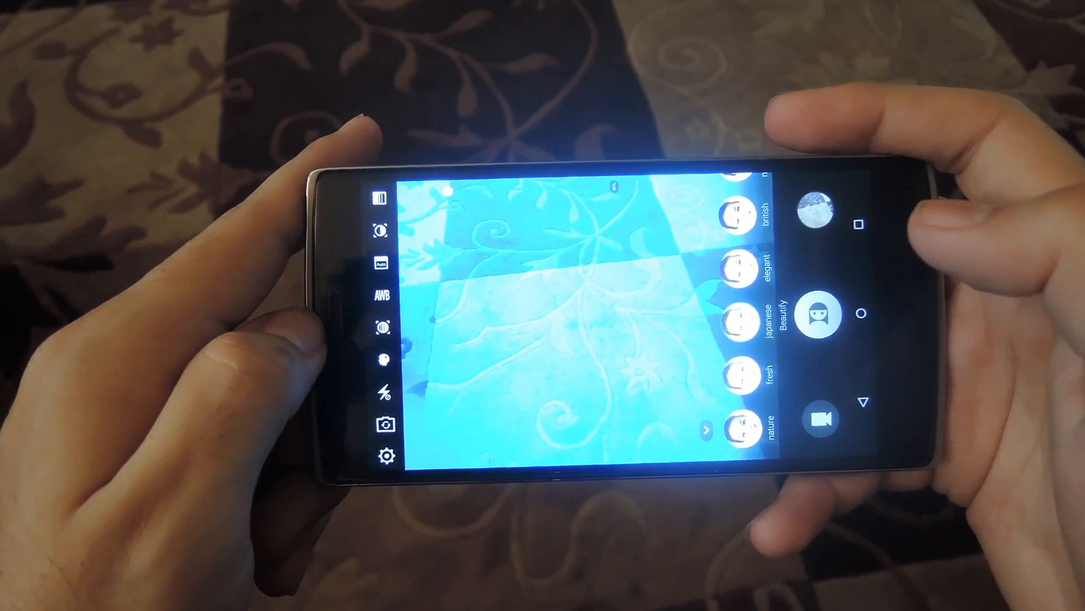
{"action": "left_click", "coordinate": [387, 456]}
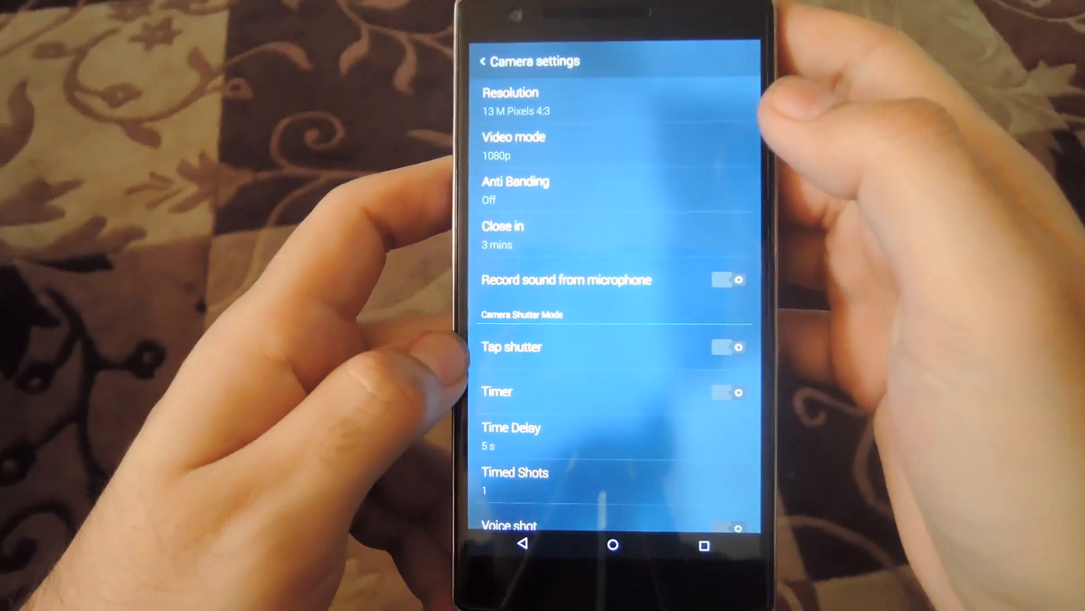
Scroll down Camera settings and toggle the Shutter sound switch off
{"action": "left_click", "coordinate": [513, 146]}
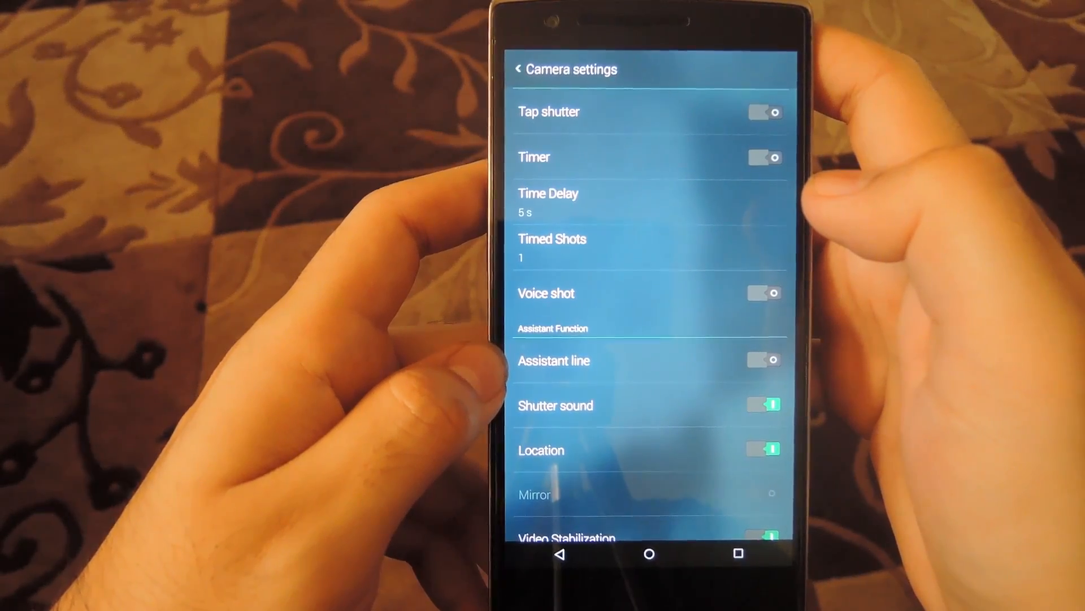
{"action": "scroll", "scroll_direction": "down", "scroll_amount": 3}
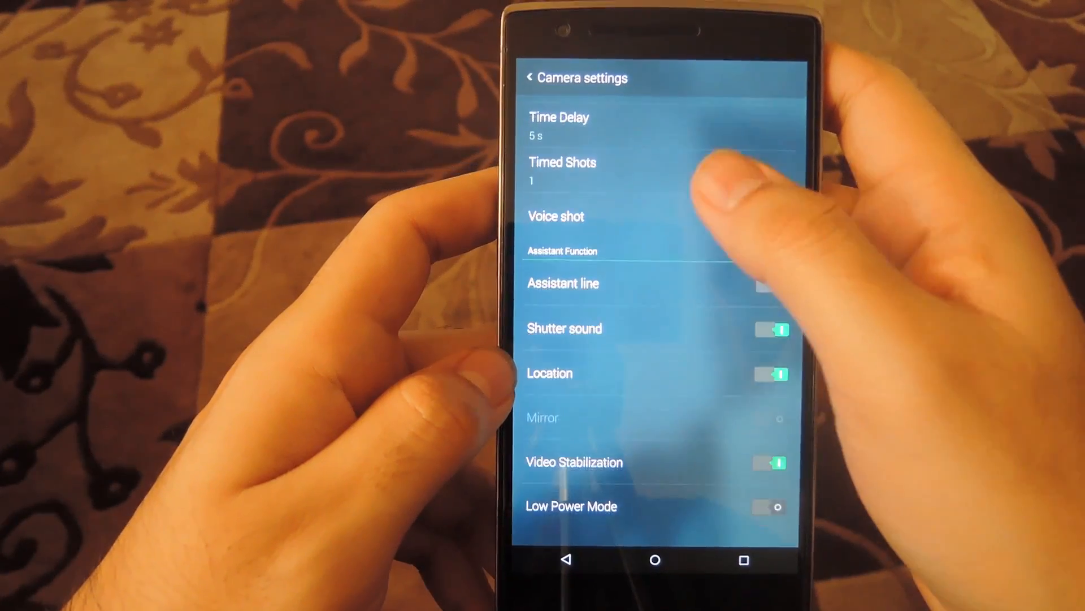
{"action": "scroll", "scroll_direction": "down", "scroll_amount": 3}
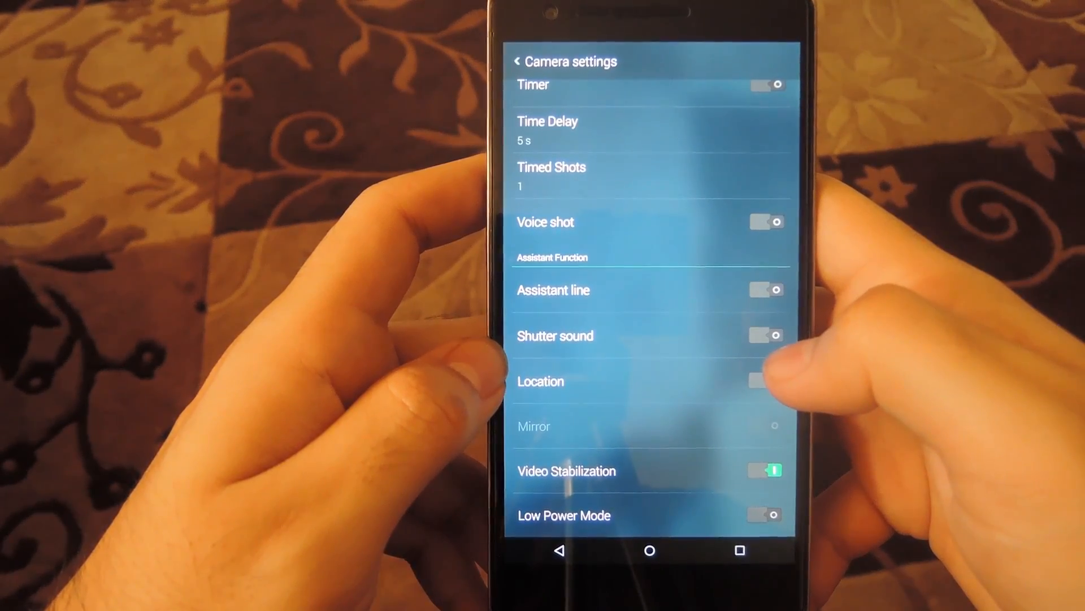
{"action": "left_click", "coordinate": [766, 381]}
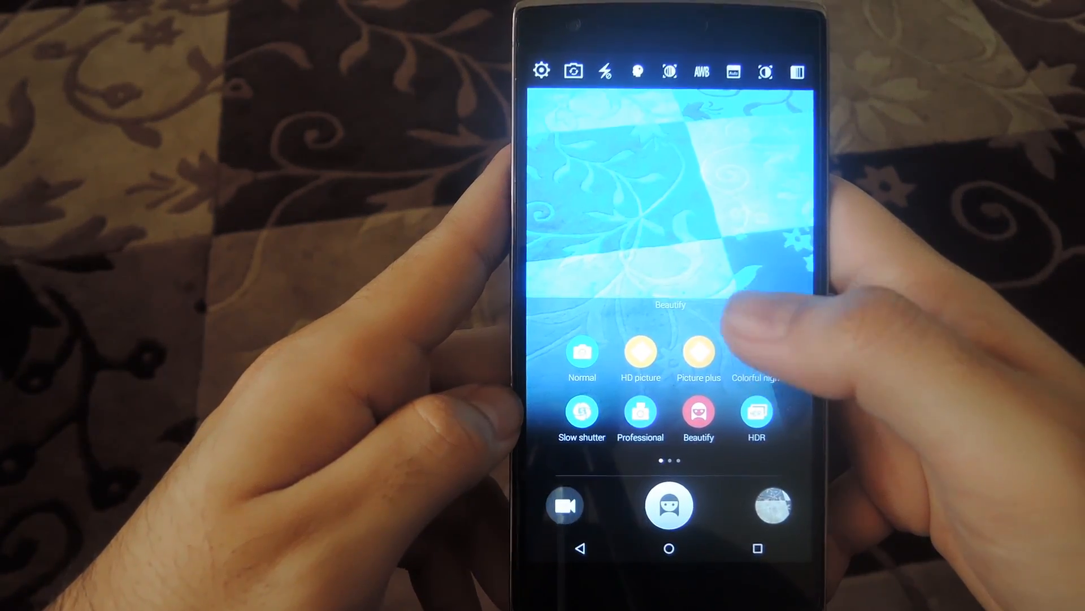
Swipe the modes panel to the plug-ins page with Panorama, Audio, GIF, RAW, Super Macro
{"action": "scroll", "scroll_direction": "left", "scroll_amount": 3}
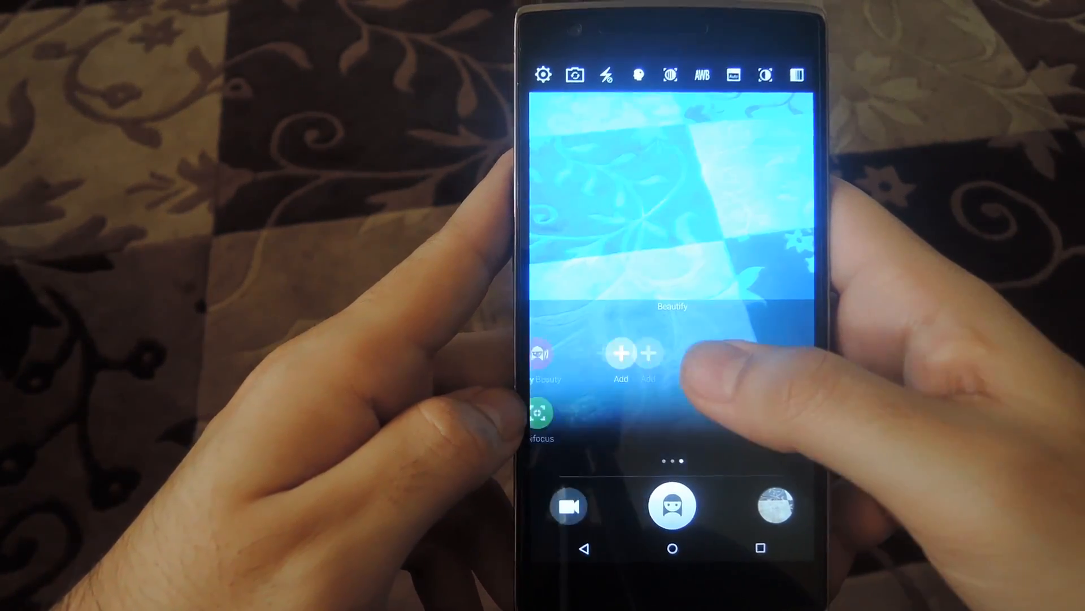
{"action": "scroll", "scroll_direction": "left", "scroll_amount": 3}
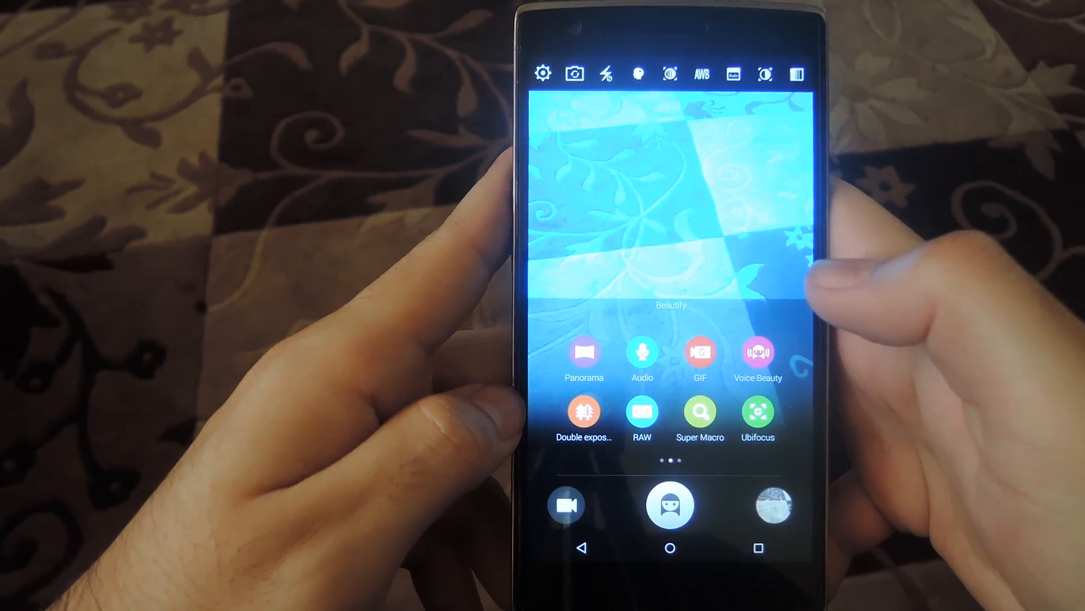